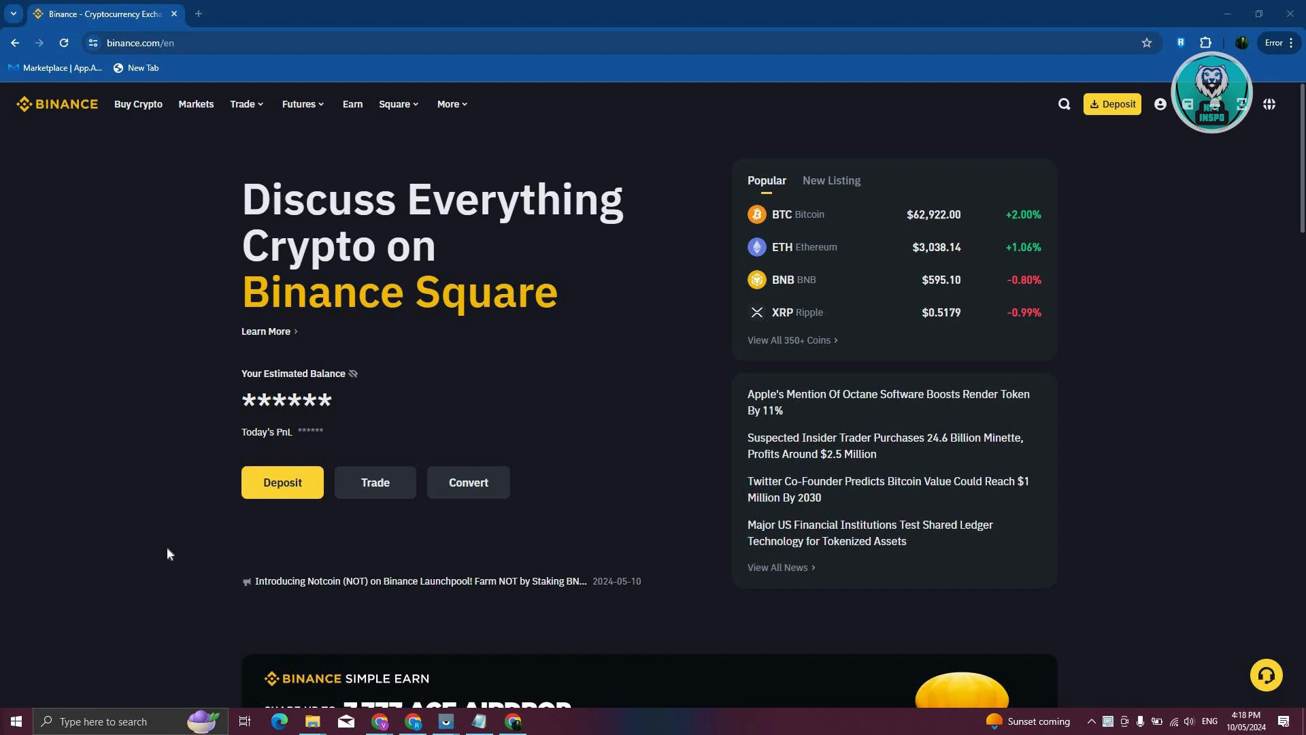
Step: Reach the homepage footer and follow the '24/7 Chat Support' link under Support
{"action": "scroll", "scroll_direction": "down", "scroll_amount": 3}
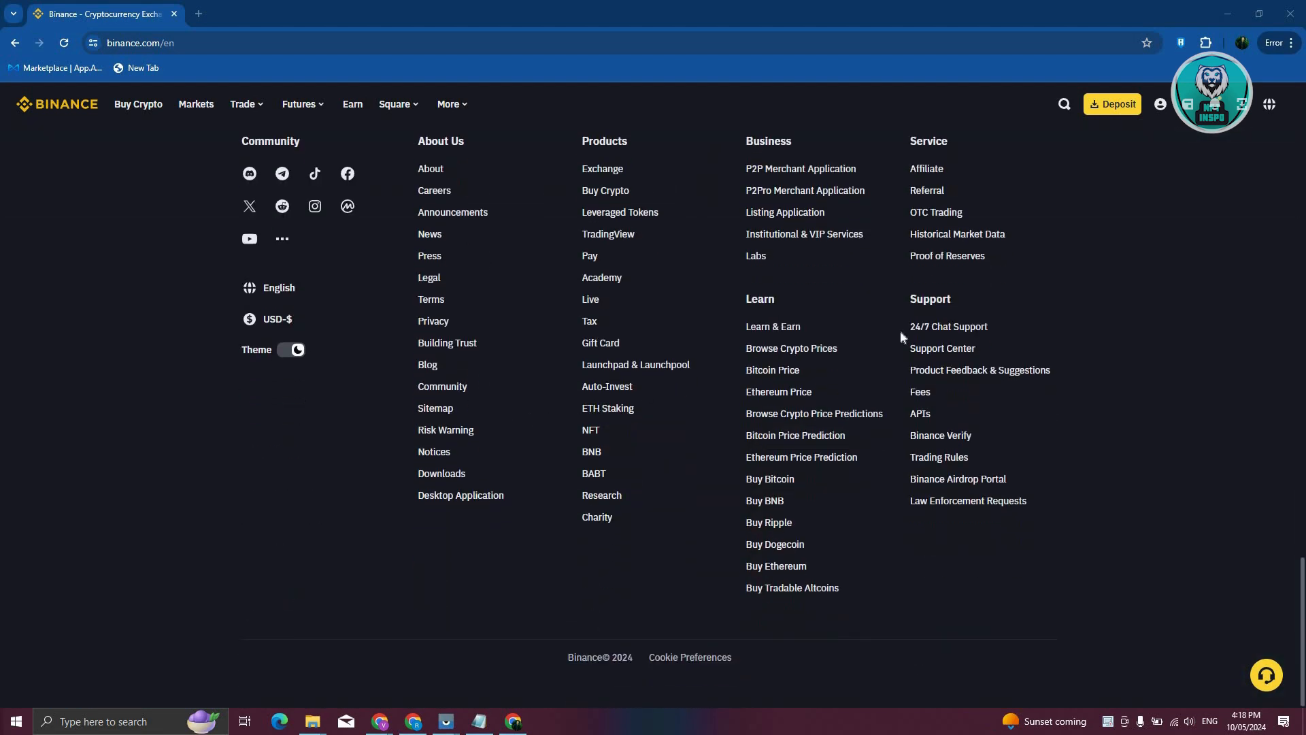
{"action": "mouse_move", "coordinate": [949, 326]}
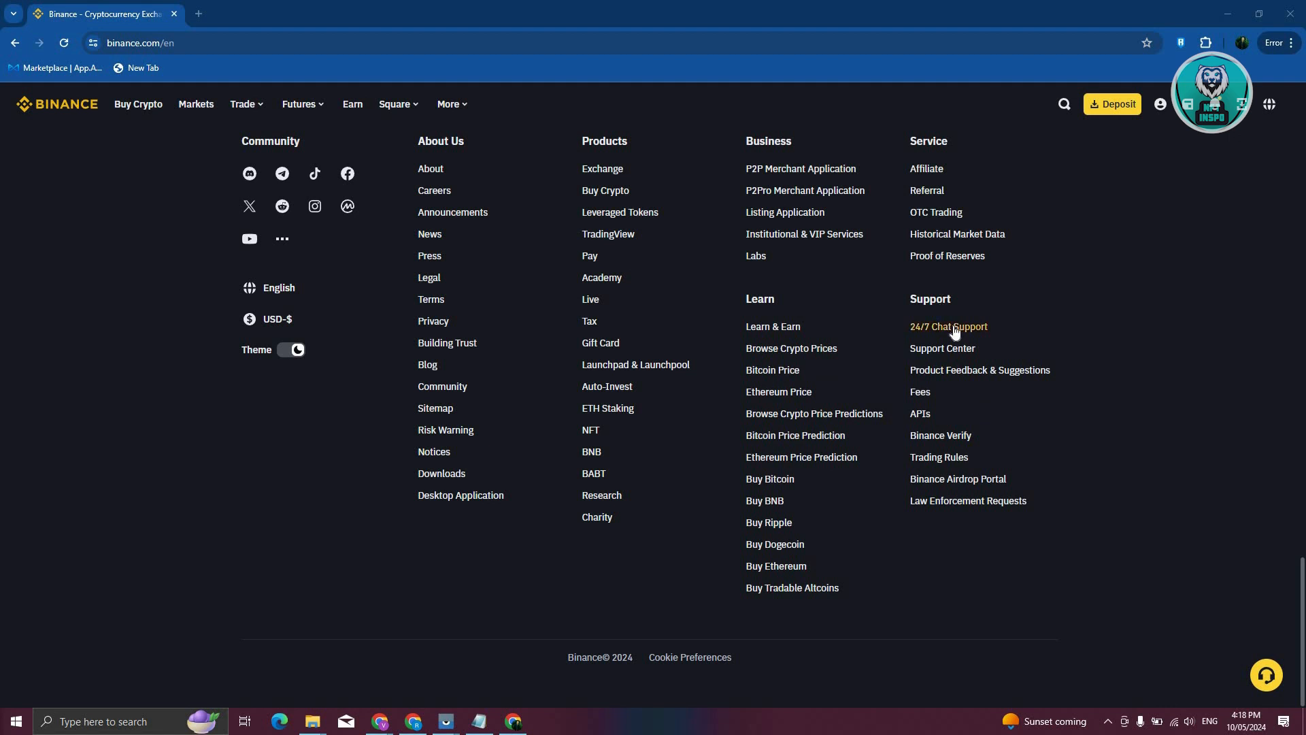
{"action": "left_click", "coordinate": [948, 327]}
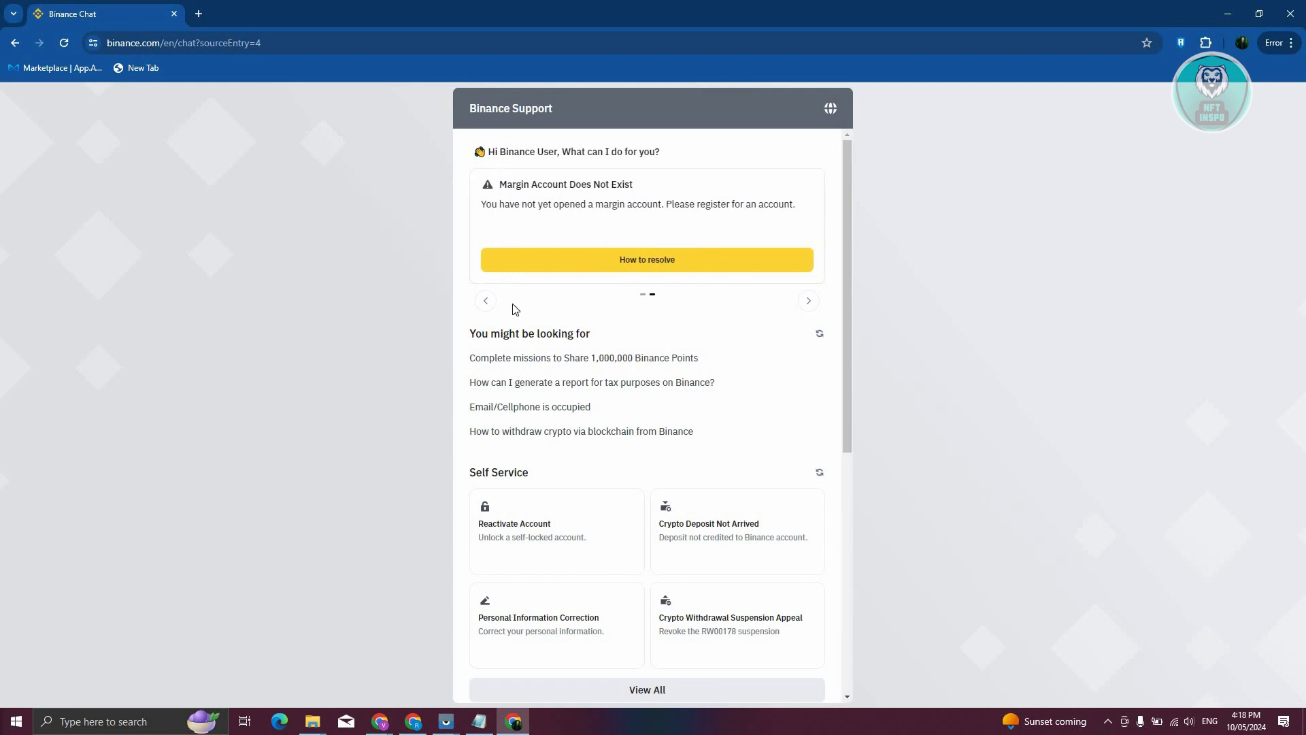
{"action": "mouse_move", "coordinate": [592, 306]}
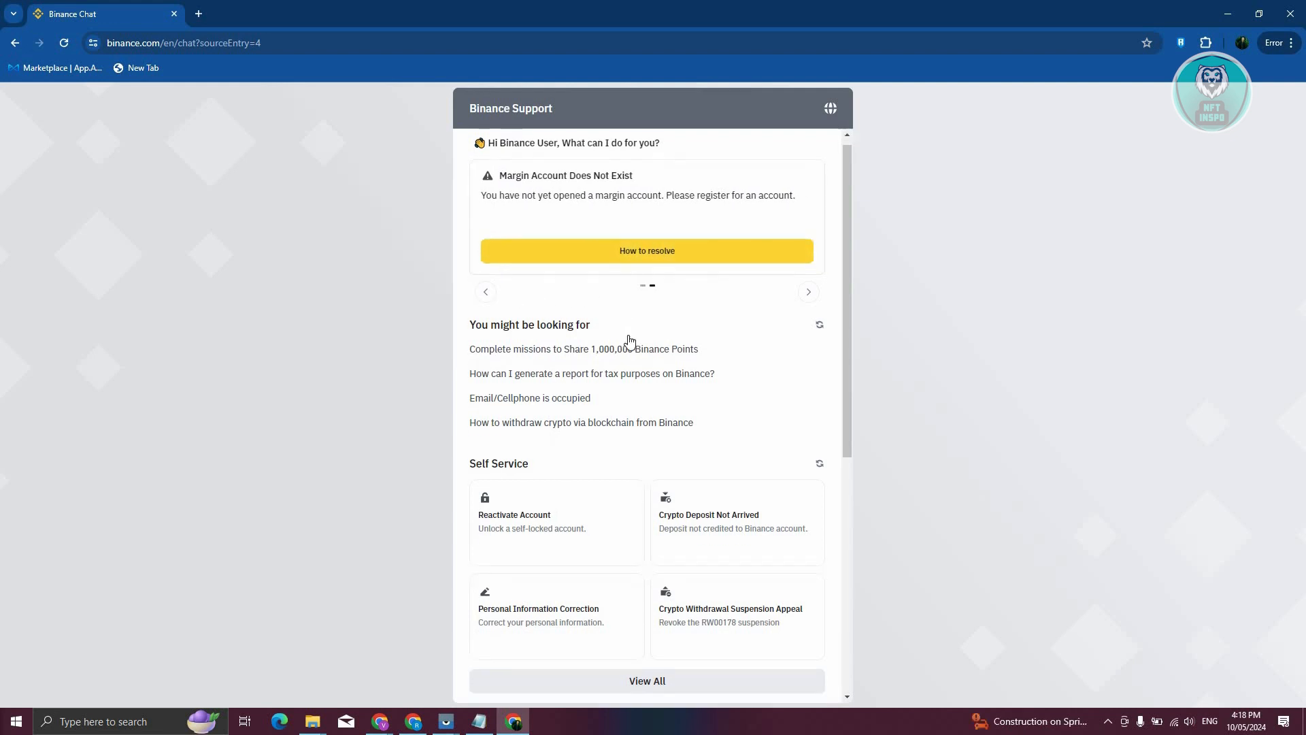
Step: Go past Self Service and FAQ topics and start a chat with the support bot
{"action": "scroll", "scroll_direction": "down", "scroll_amount": 3}
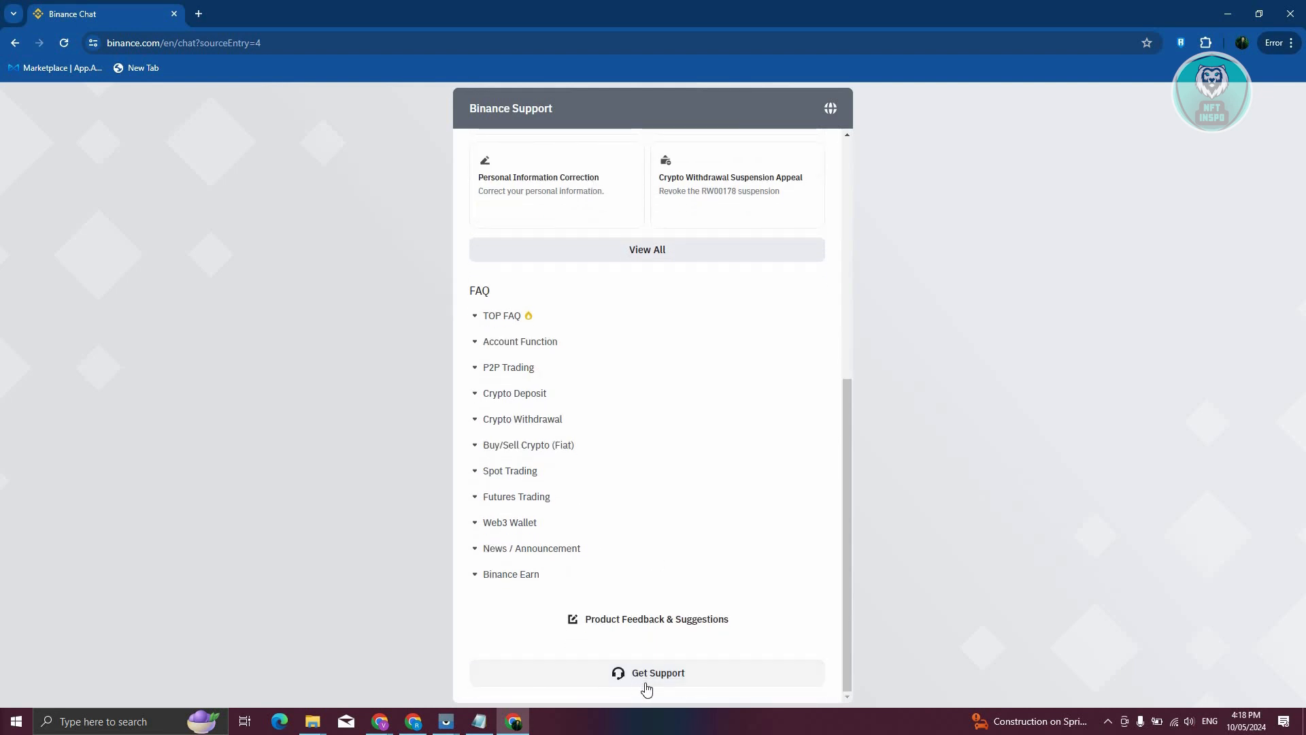
{"action": "mouse_move", "coordinate": [666, 682]}
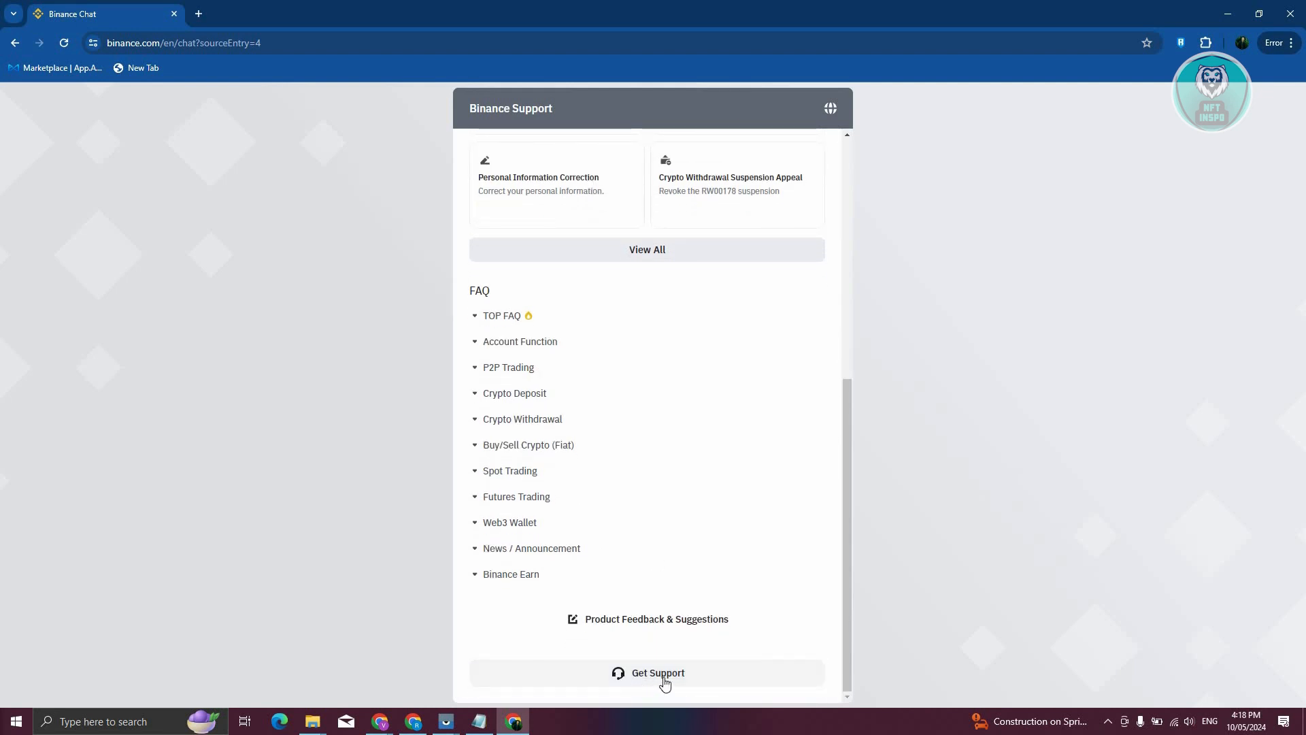
{"action": "left_click", "coordinate": [657, 672]}
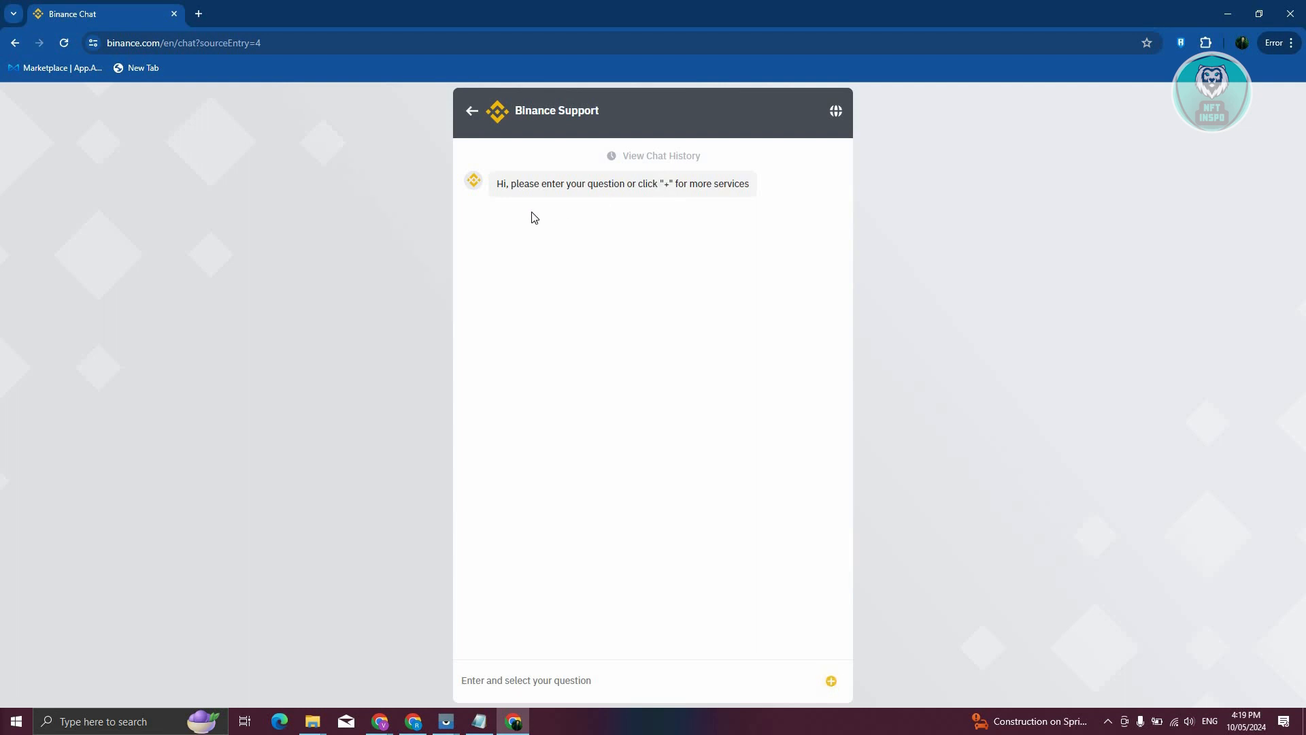
{"action": "mouse_move", "coordinate": [624, 549]}
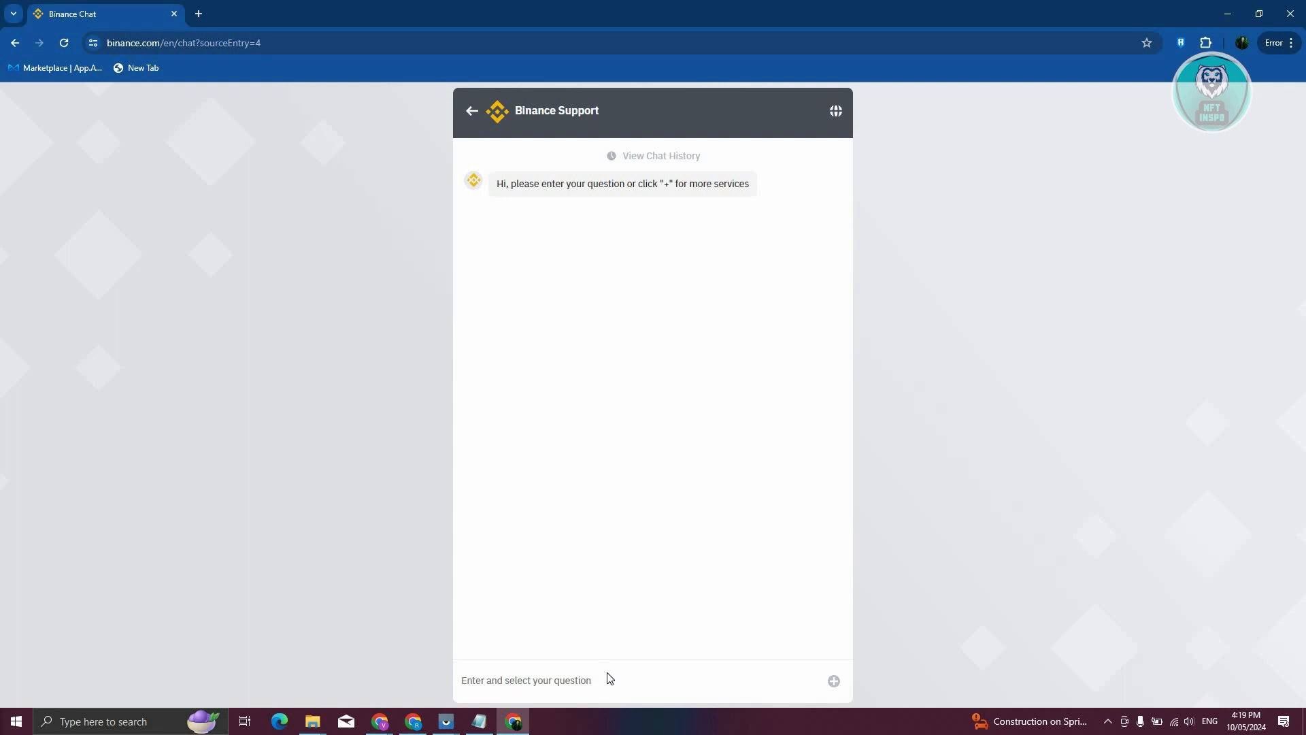
{"action": "mouse_move", "coordinate": [581, 175]}
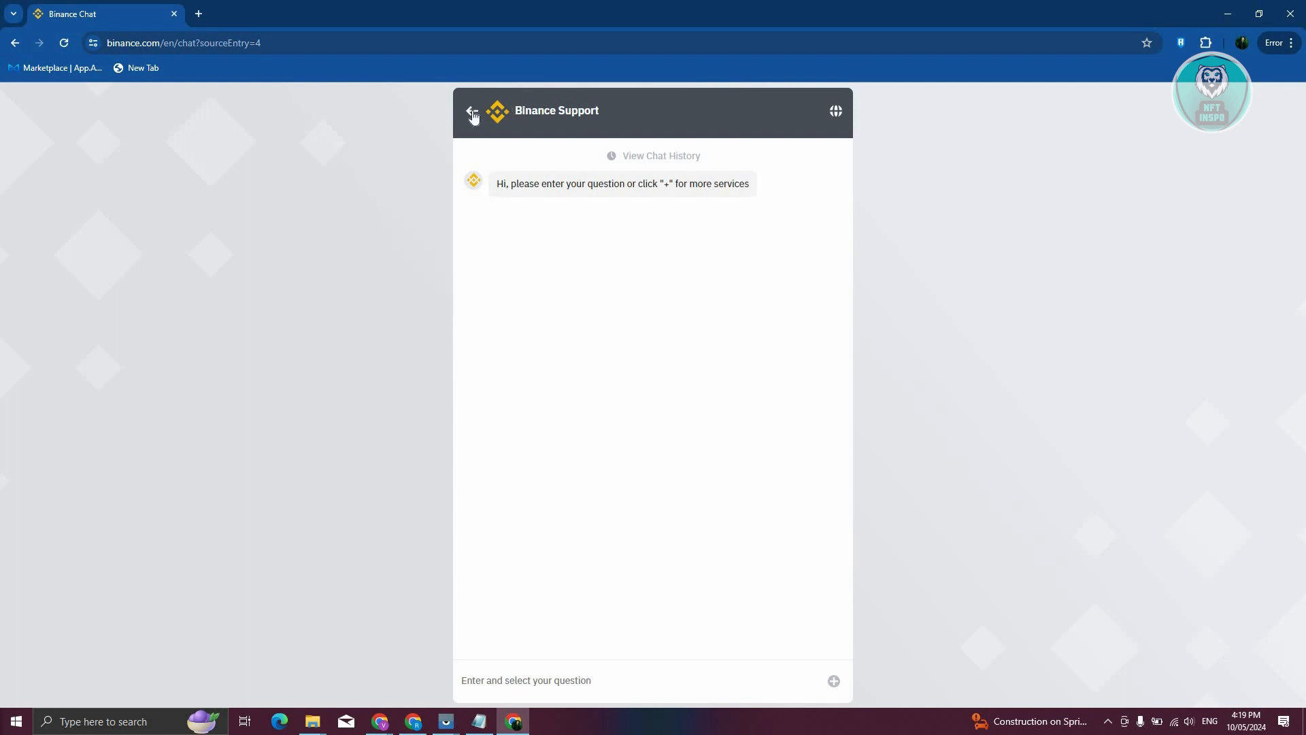
{"action": "left_click", "coordinate": [472, 114]}
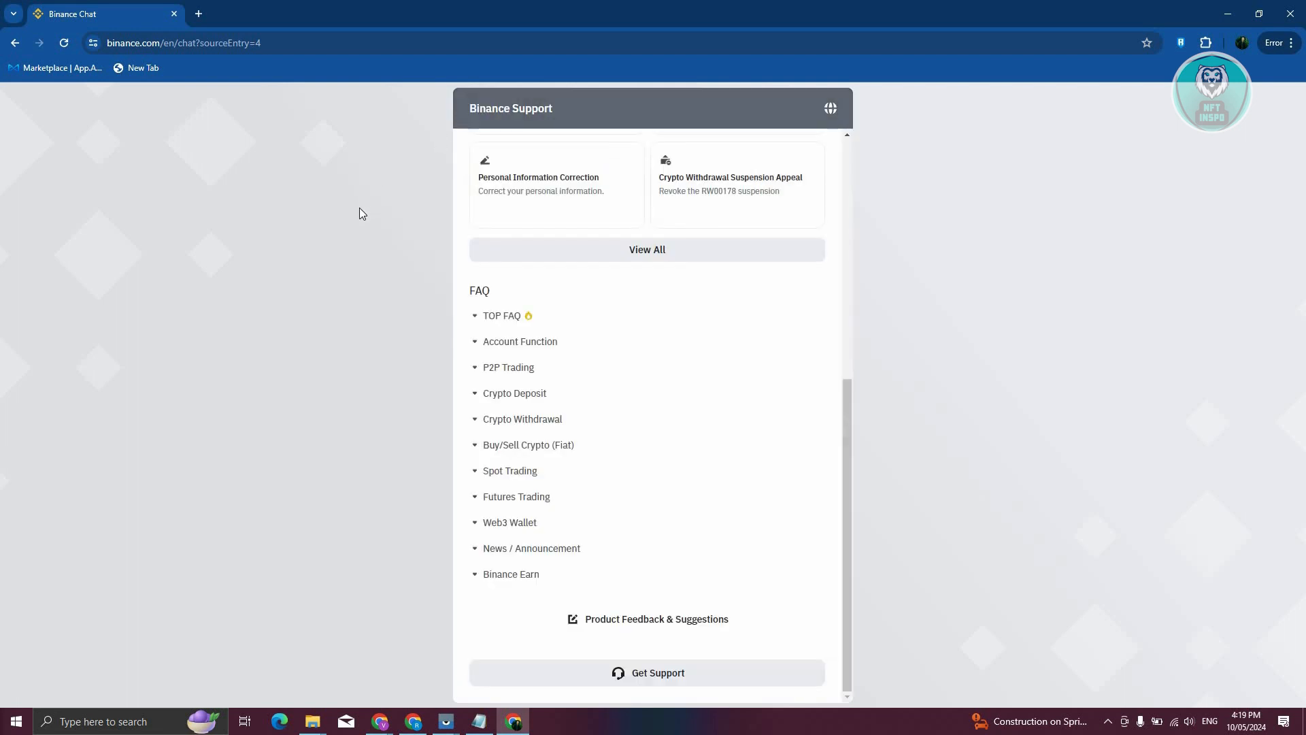